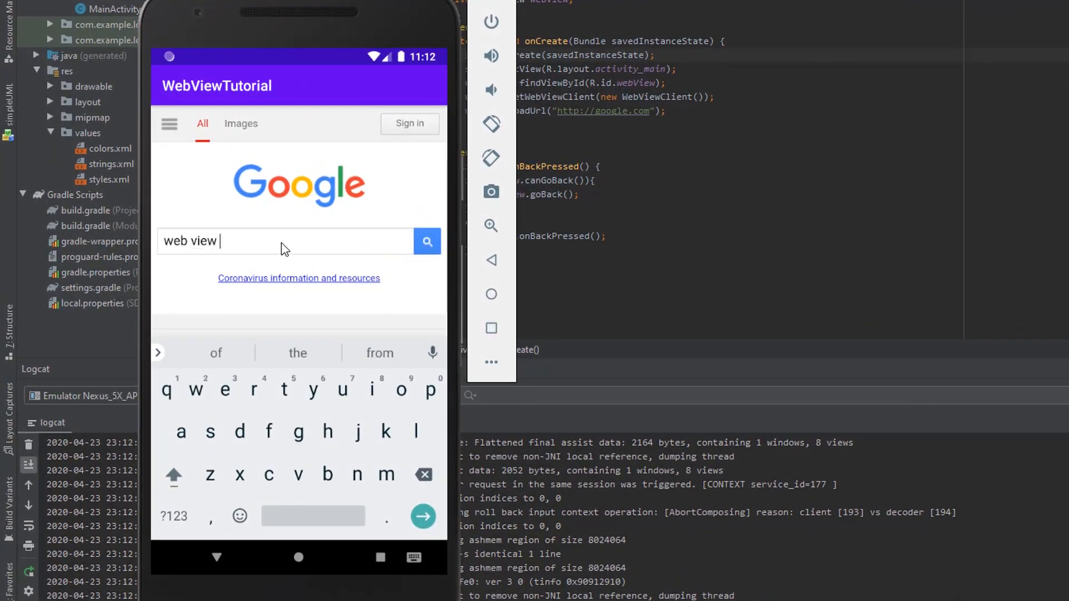
# Search Google for 'web view tutorial' inside the app's WebView and scroll through the results
pyautogui.write('tutorial')
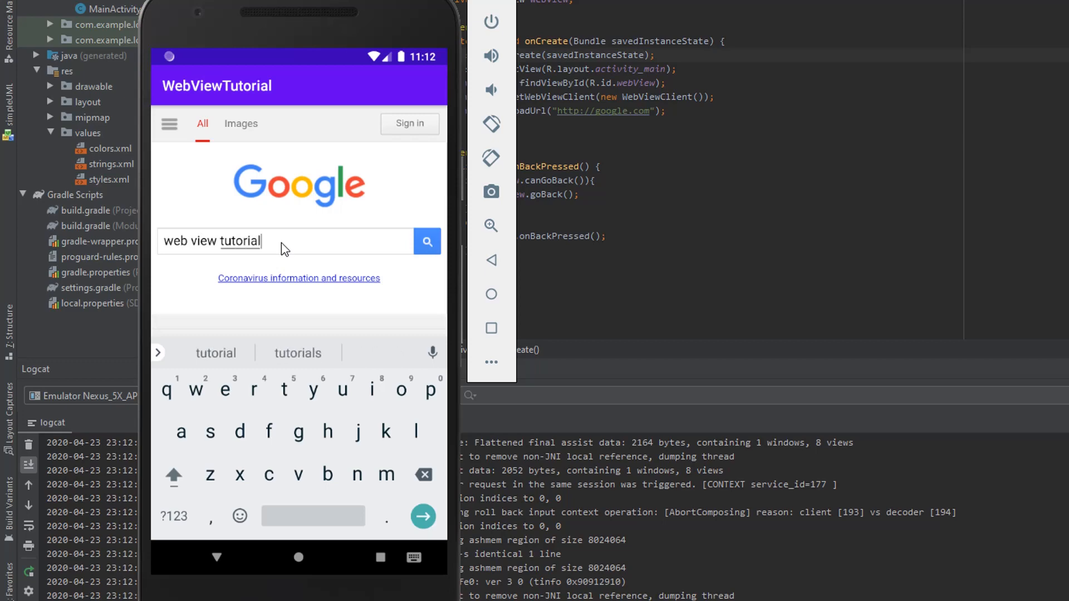
pyautogui.write('android')
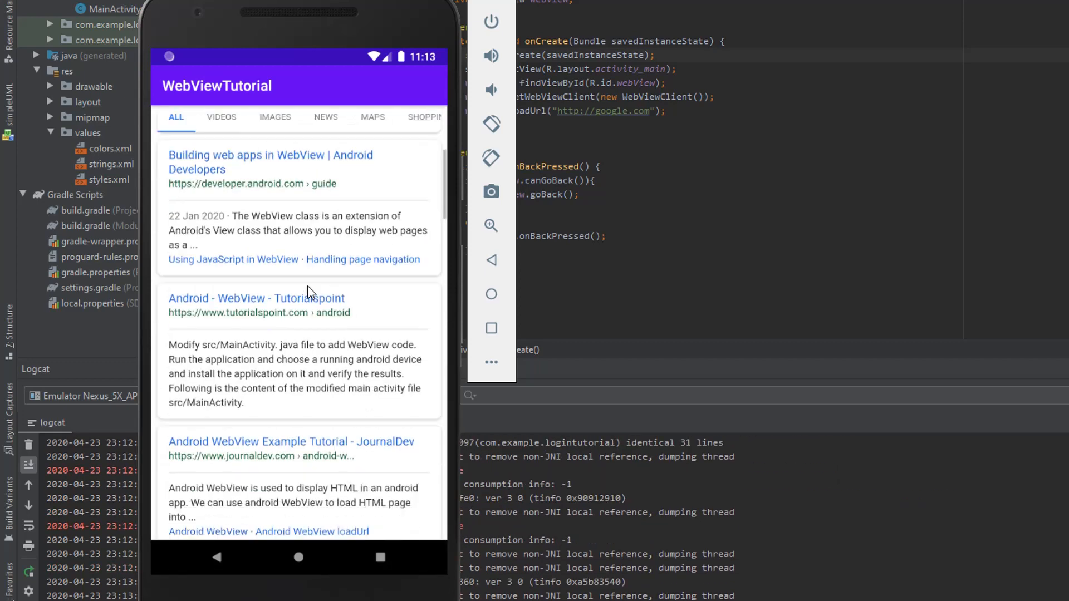
pyautogui.scroll(-3)
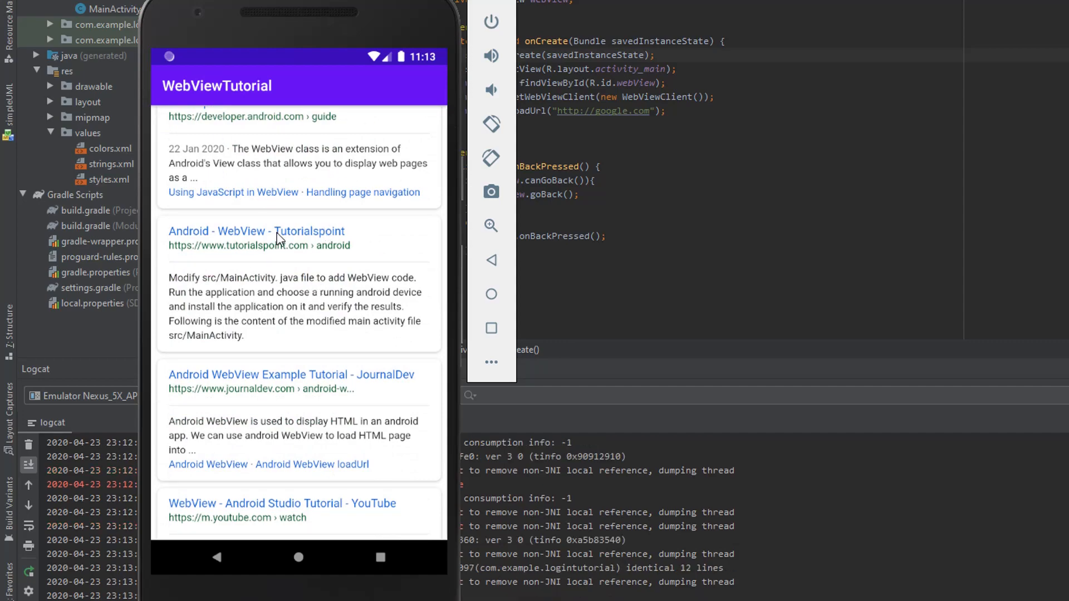
pyautogui.click(255, 231)
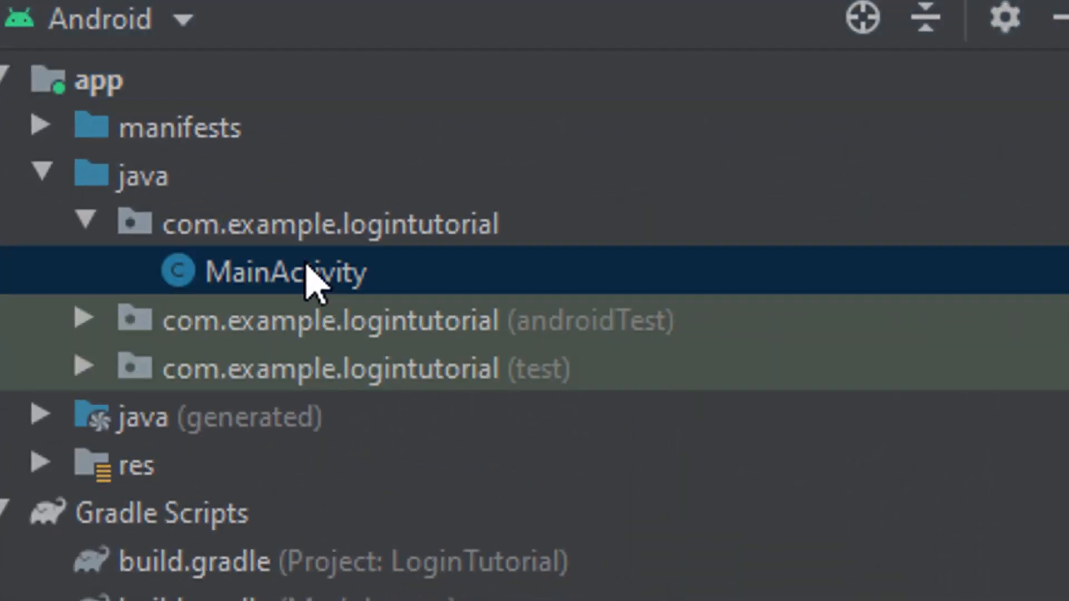
# Place a WebView in activity_main.xml's Design view and constrain it to the parent
pyautogui.doubleClick(286, 273)
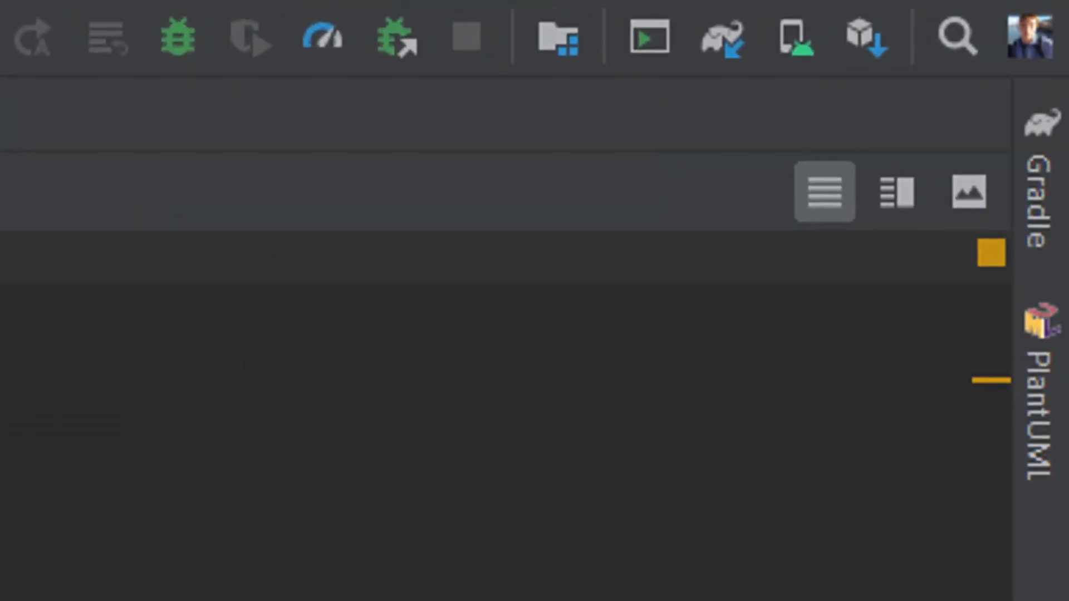
pyautogui.click(967, 192)
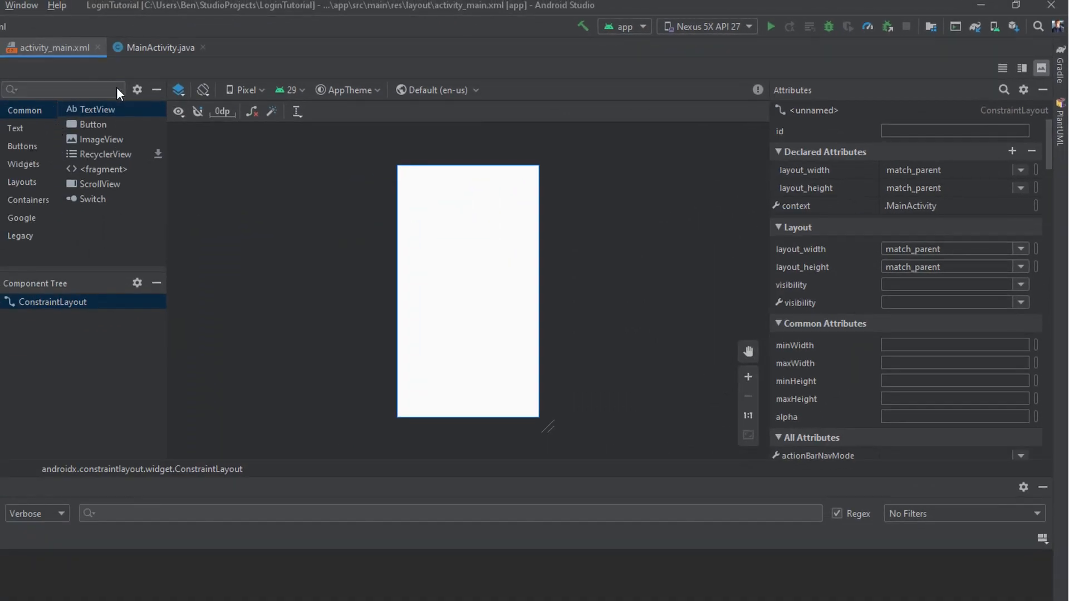
pyautogui.write('WEB')
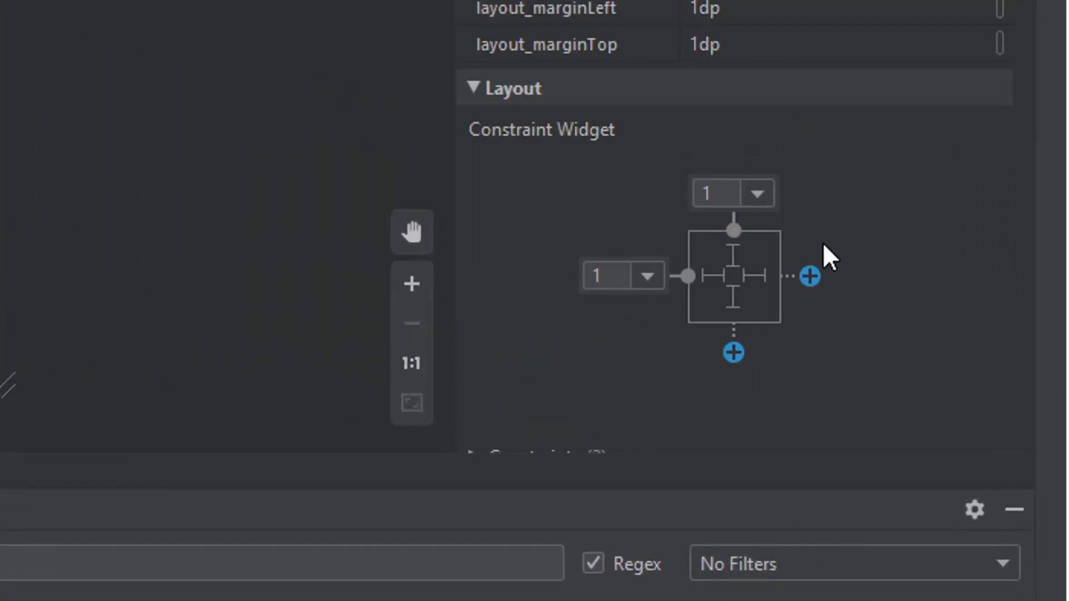
pyautogui.click(809, 274)
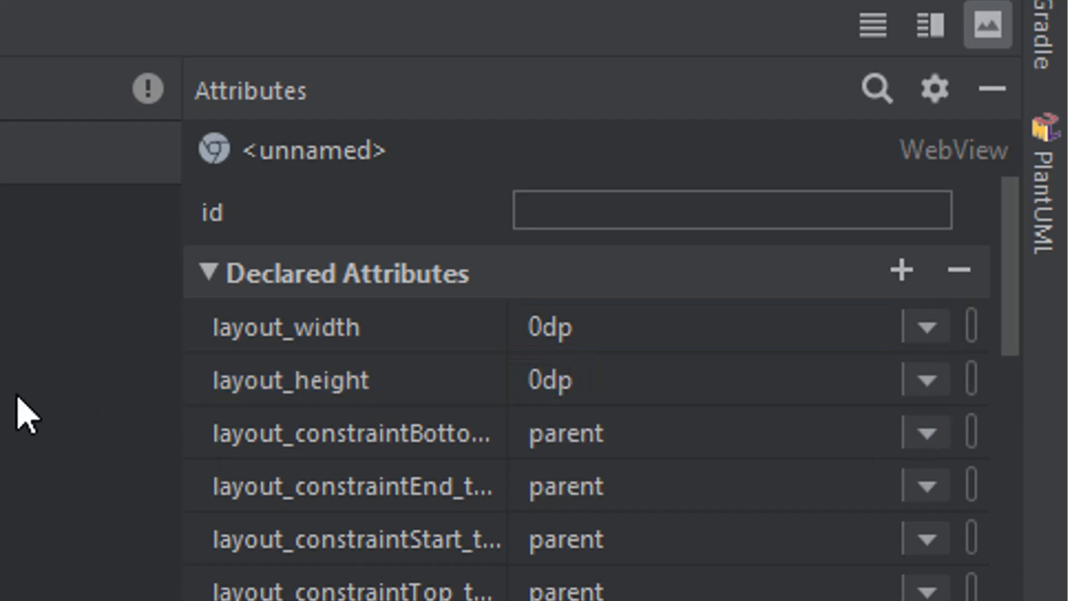
# Set the WebView's id to webView
pyautogui.write('w')
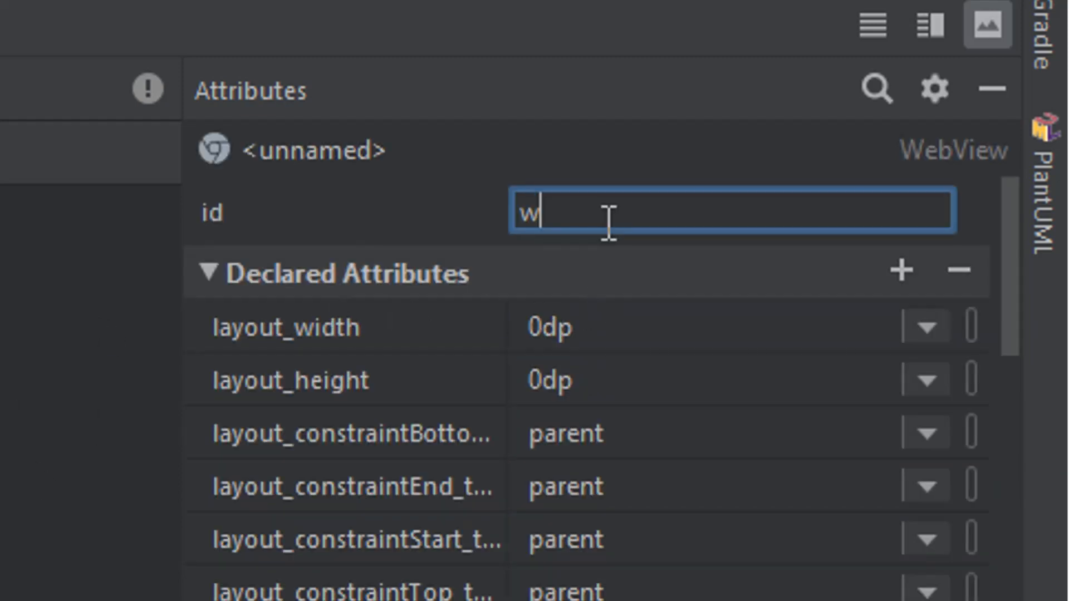
pyautogui.write('ebView')
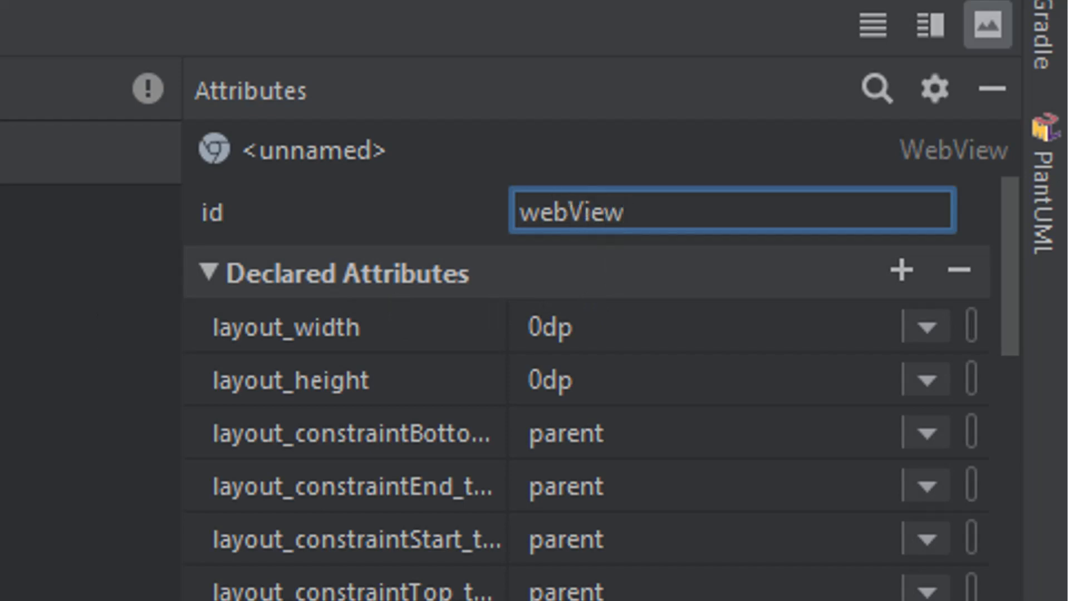
pyautogui.click(388, 40)
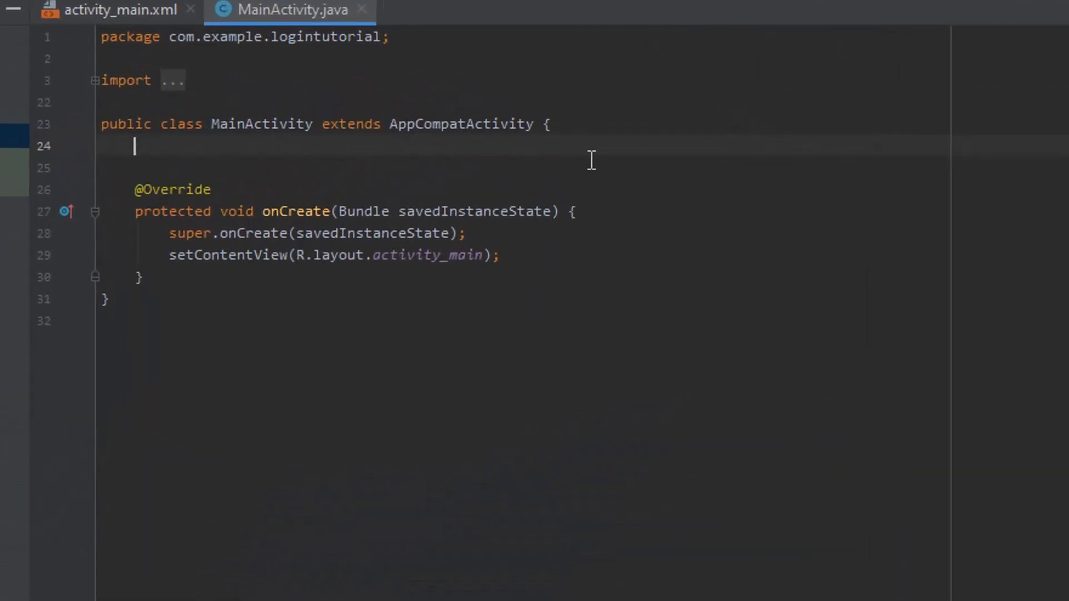
# Declare a private WebView field named webView in MainActivity
pyautogui.write('private We')
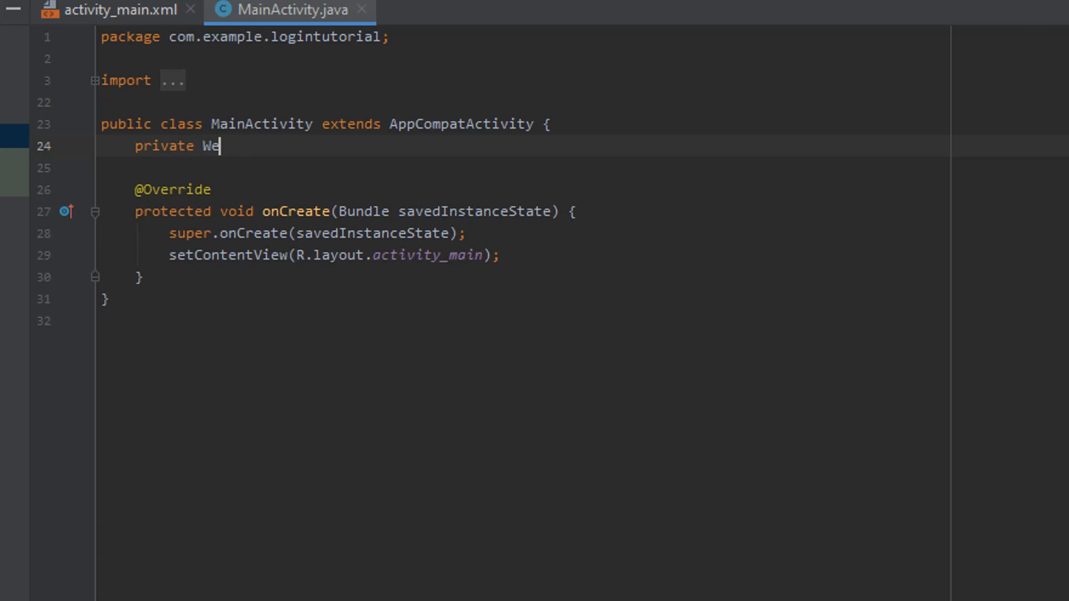
pyautogui.write('bView')
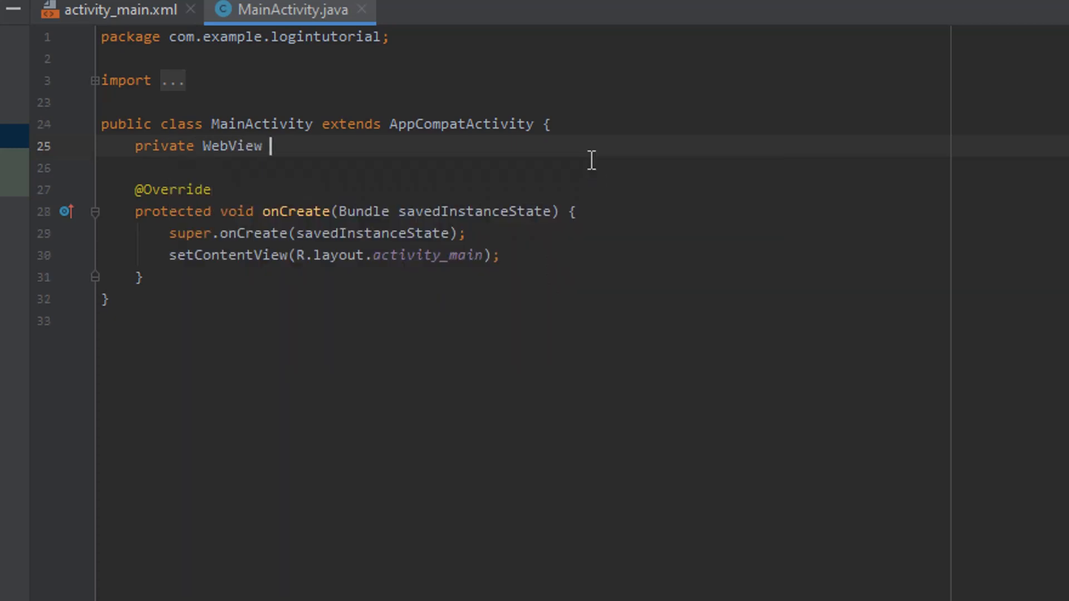
pyautogui.write('webView')
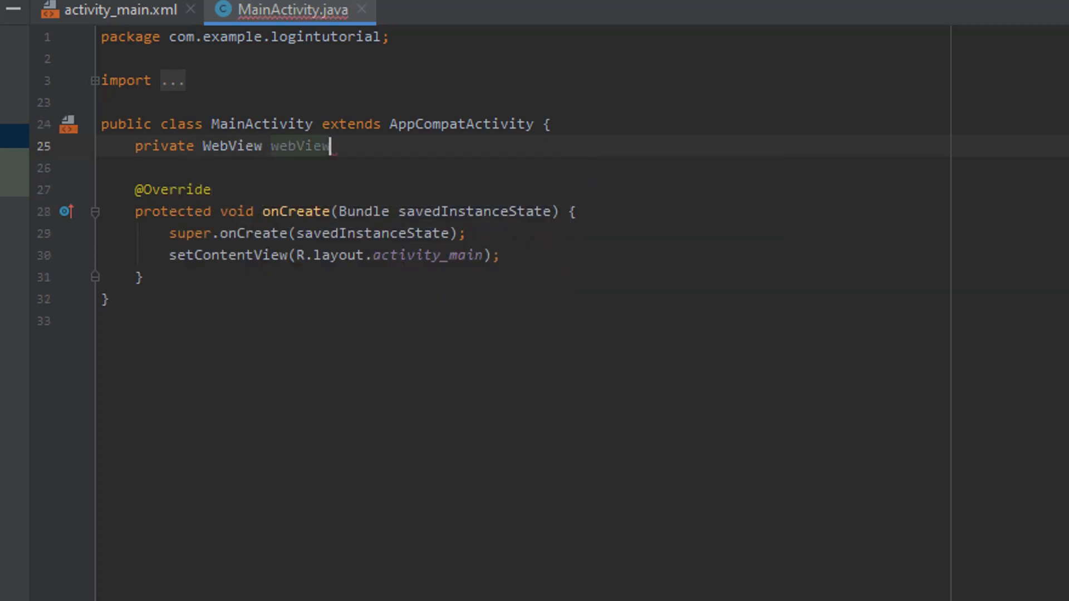
pyautogui.write(';')
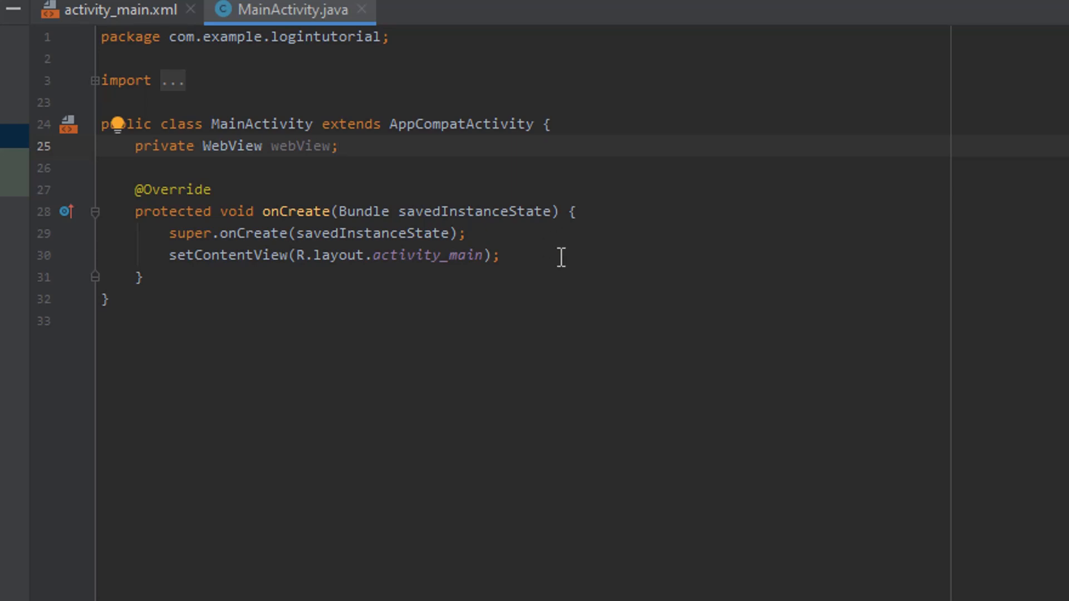
# In onCreate, assign webView = findViewById(R.id.webView)
pyautogui.write('webView =')
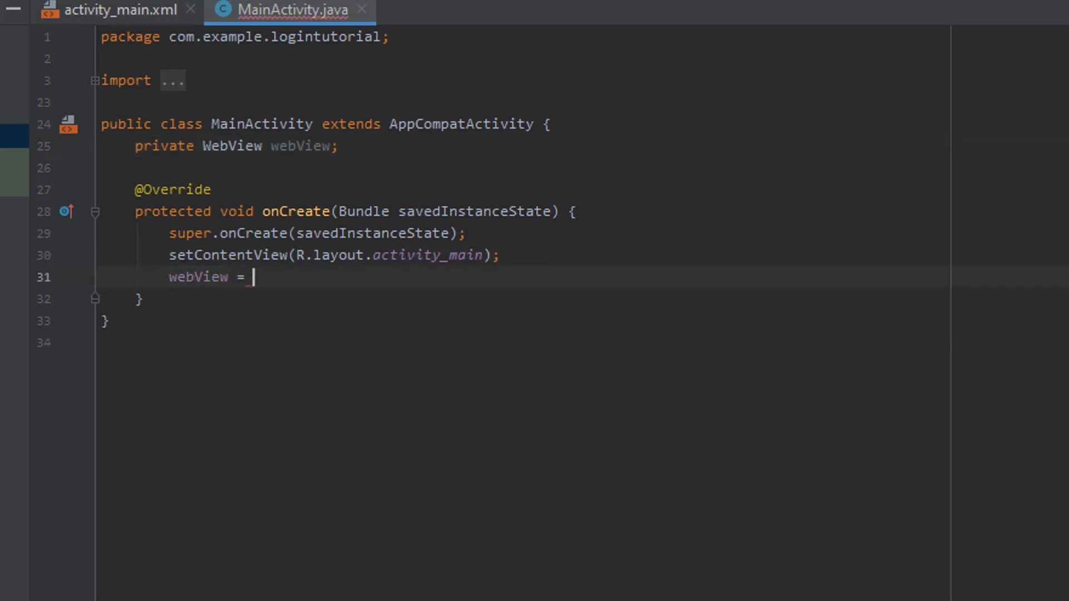
pyautogui.write('findViewById(R')
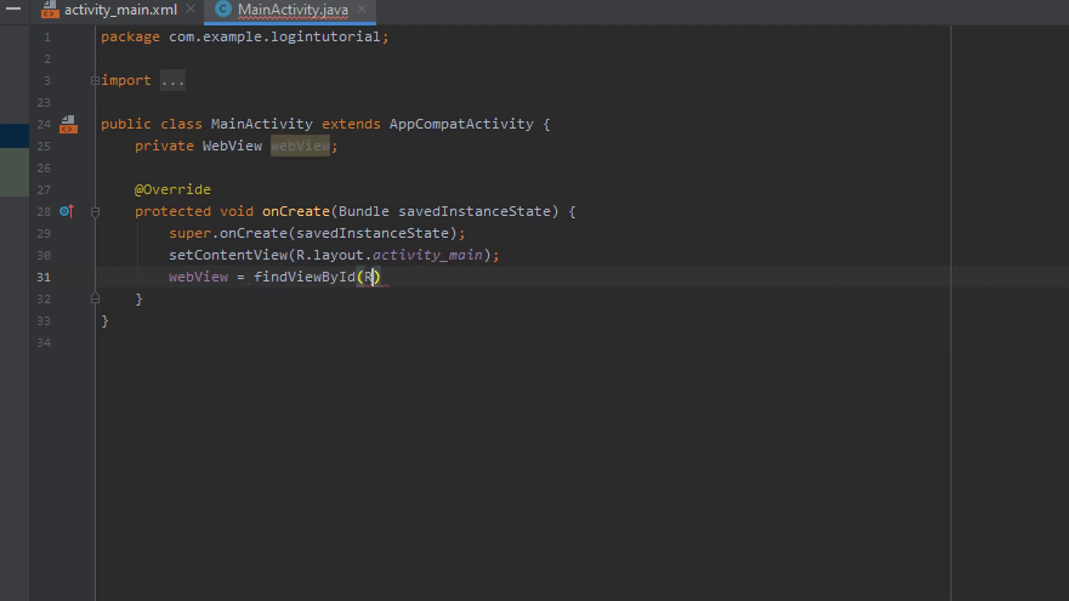
pyautogui.write('.id.we')
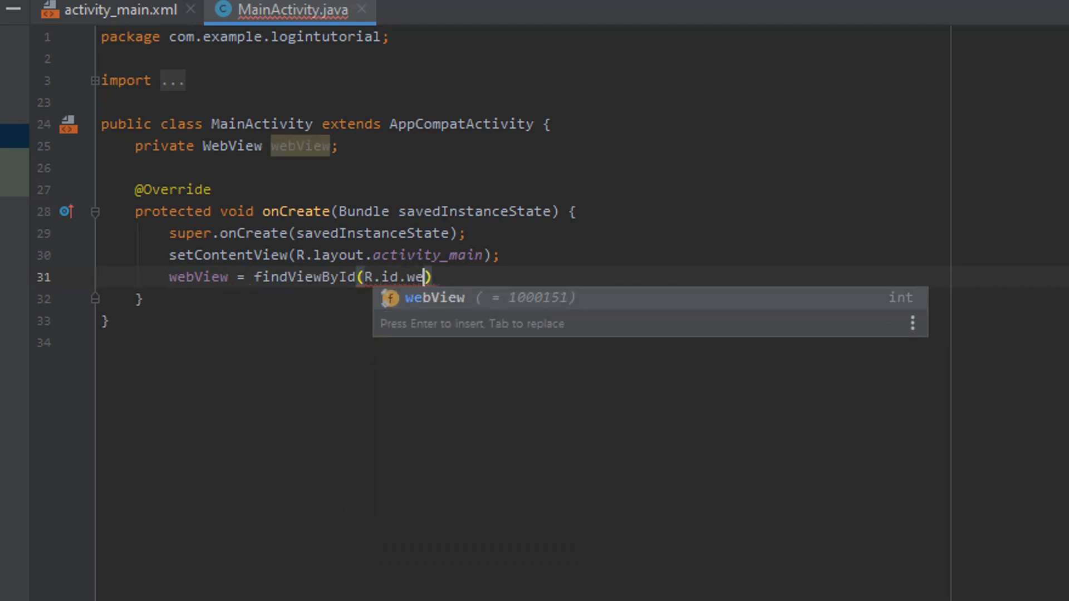
pyautogui.press('Enter')
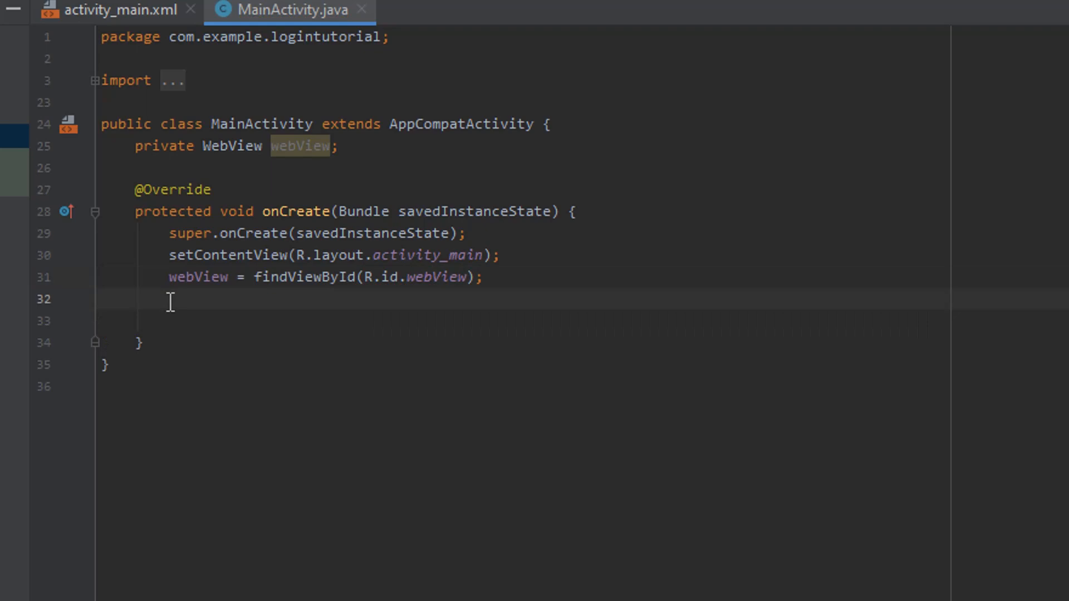
# Add webView.setWebViewClient(new WebViewClient()); in onCreate
pyautogui.write('webView')
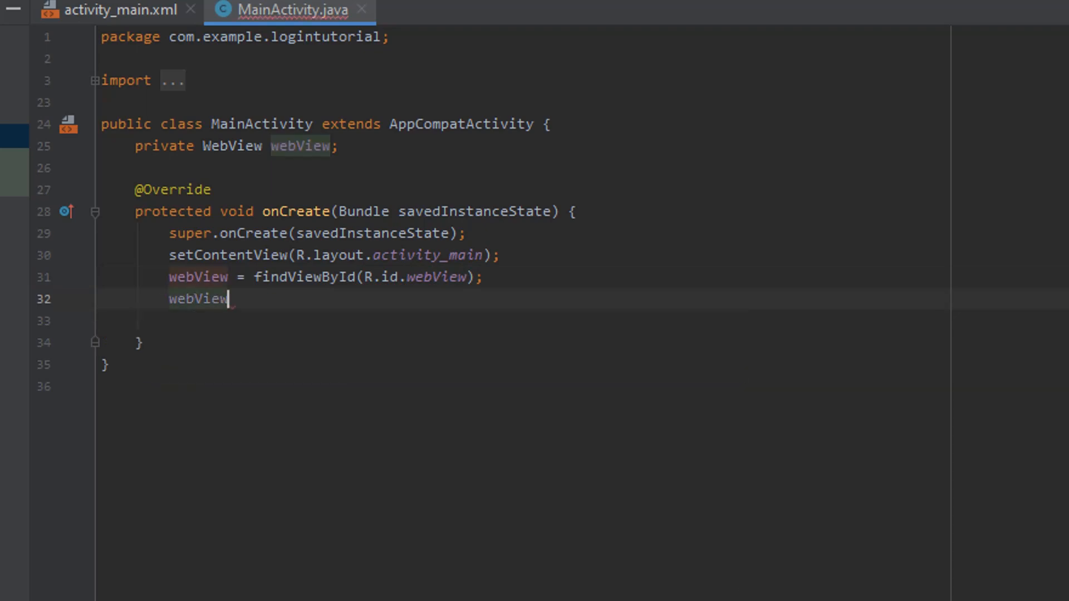
pyautogui.write('.se')
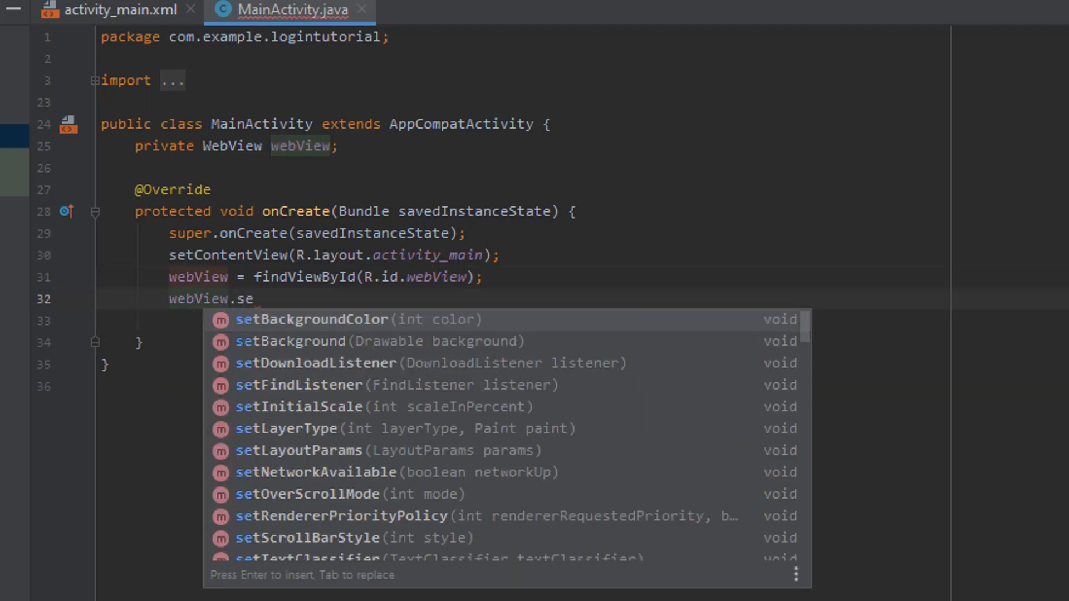
pyautogui.write('WebViewClient();')
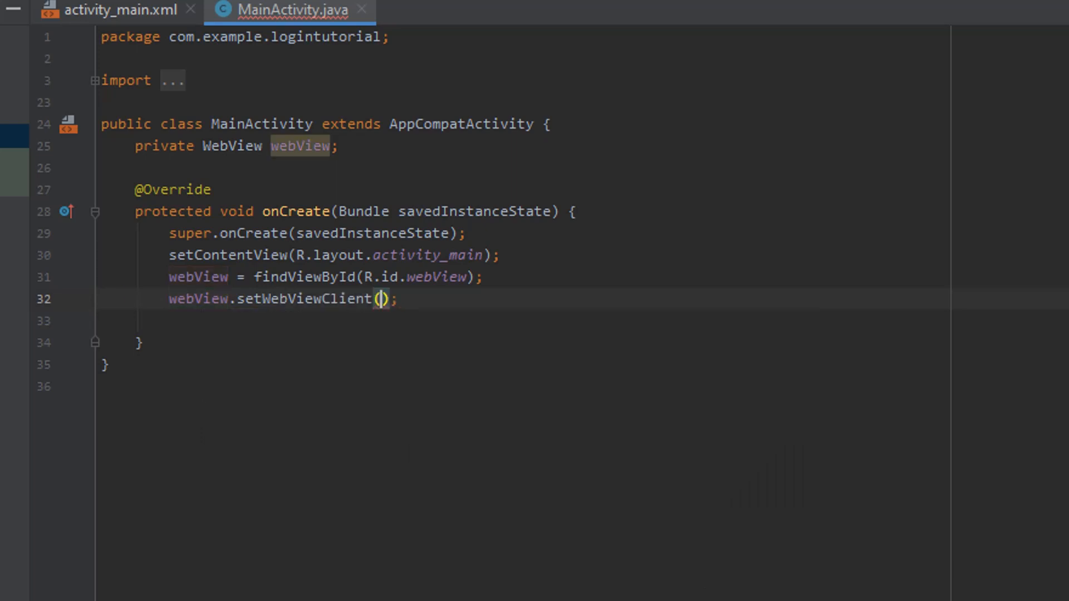
pyautogui.write('new')
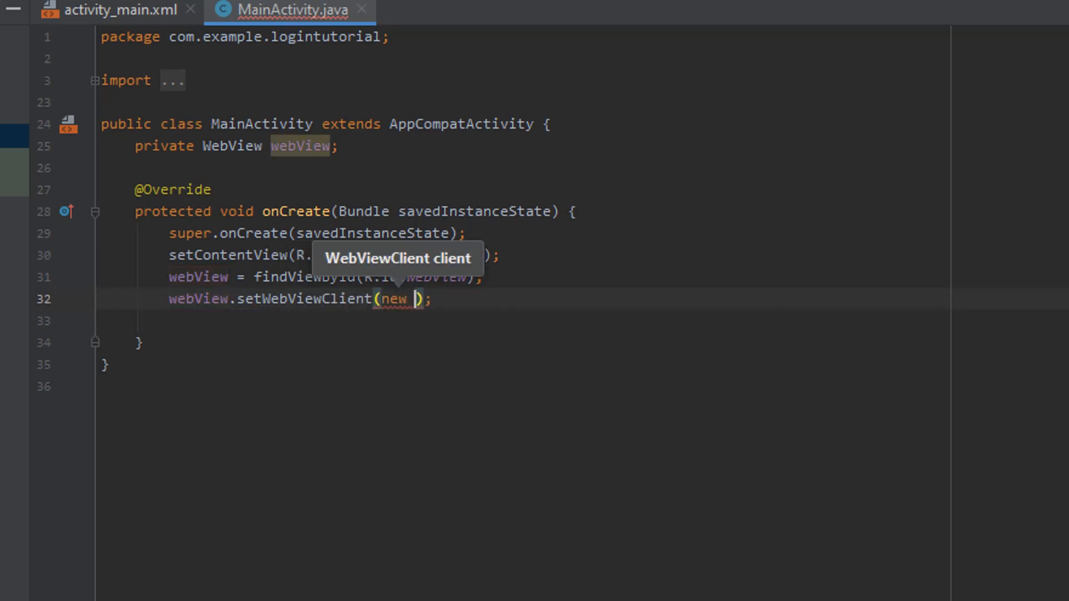
pyautogui.write('We')
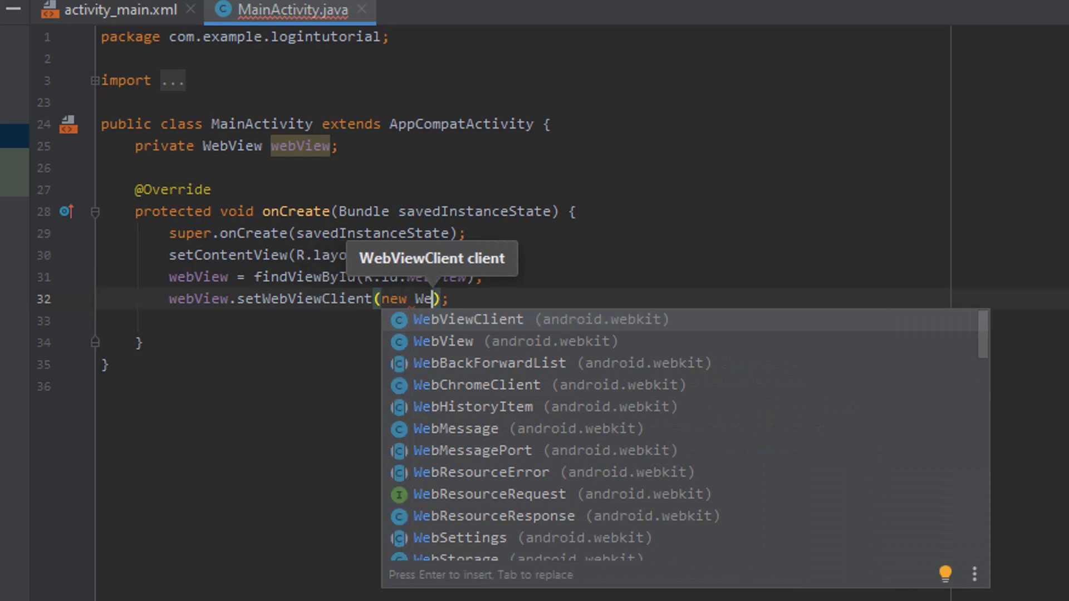
pyautogui.press('Enter')
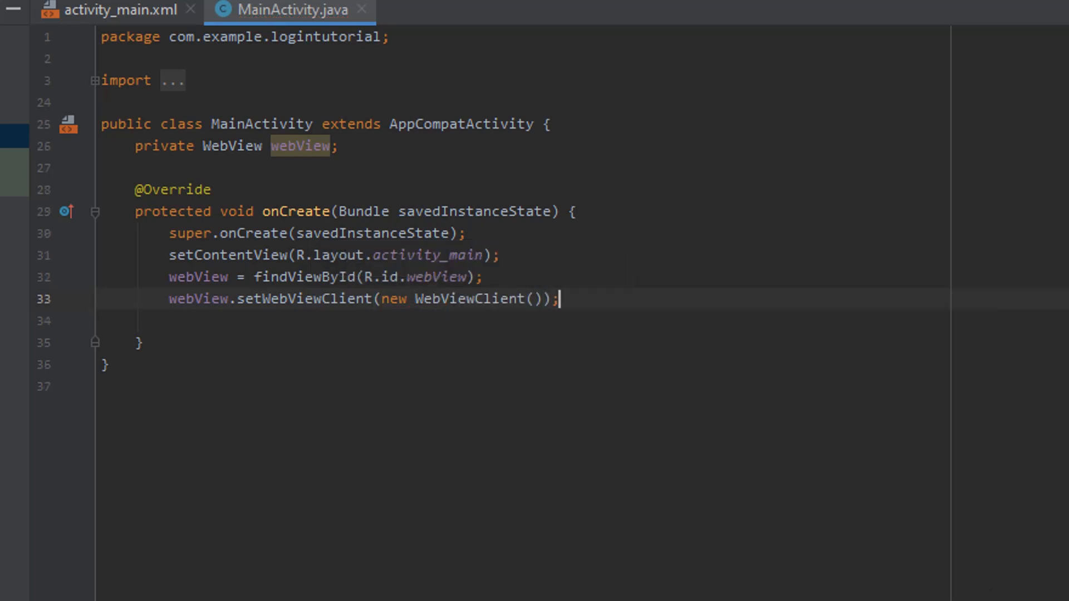
pyautogui.write('we')
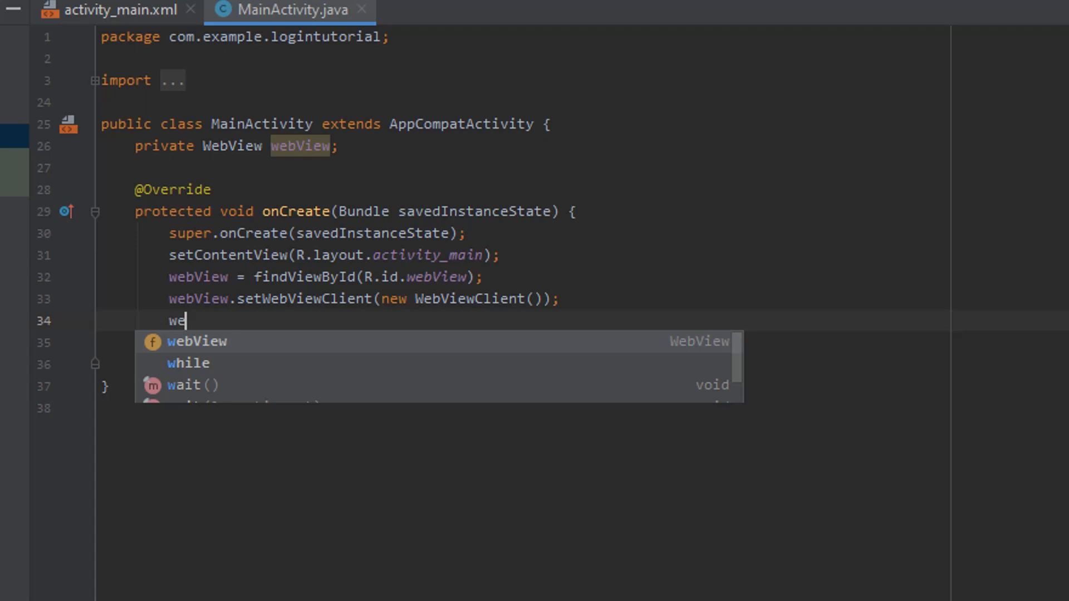
pyautogui.write('bView.loadUrl("");')
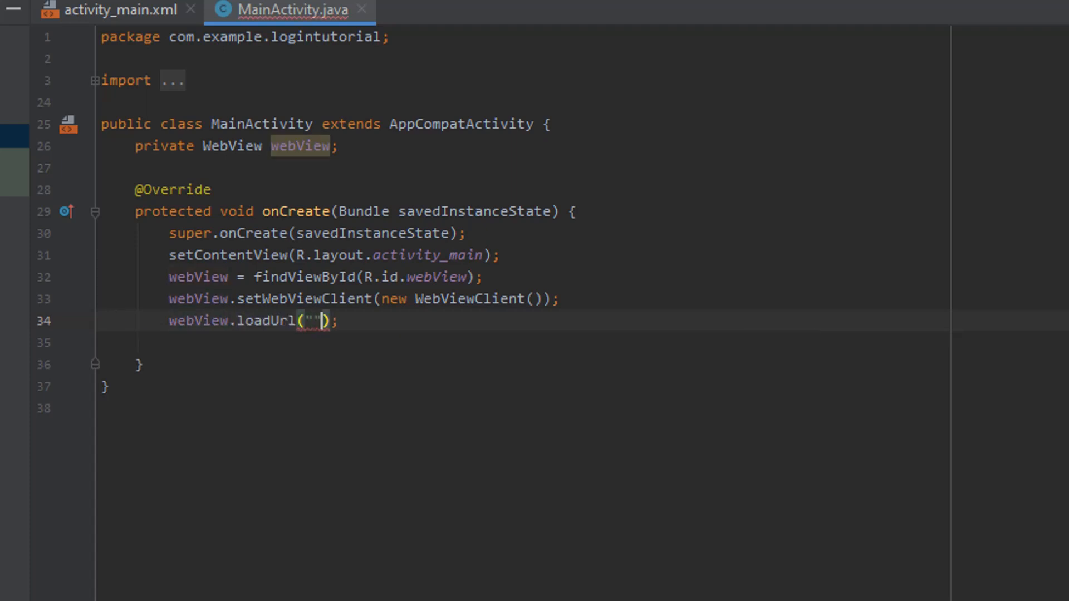
pyautogui.write('http')
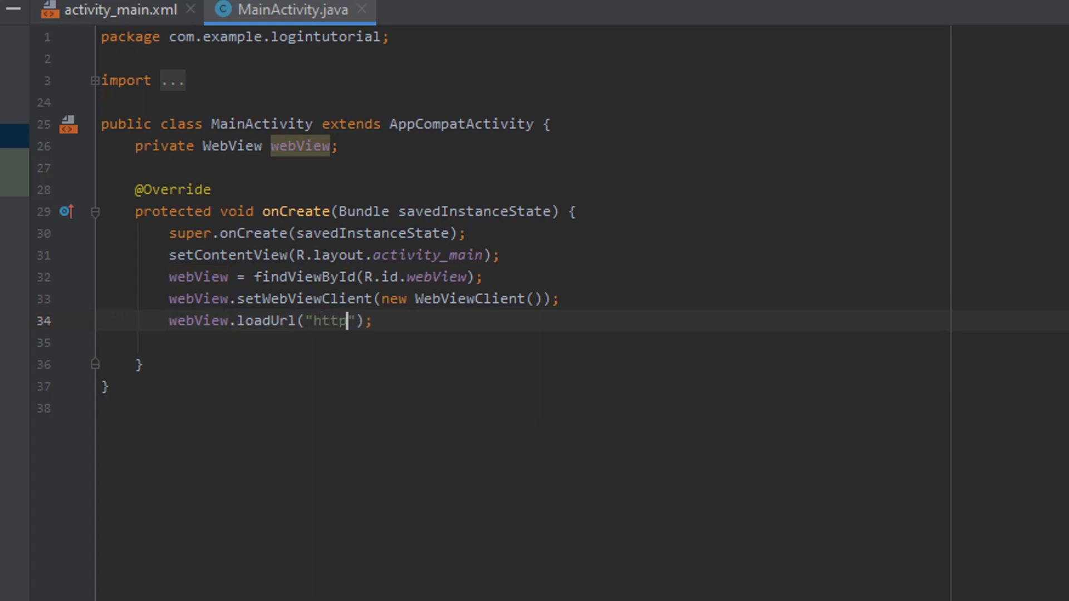
pyautogui.write(':')
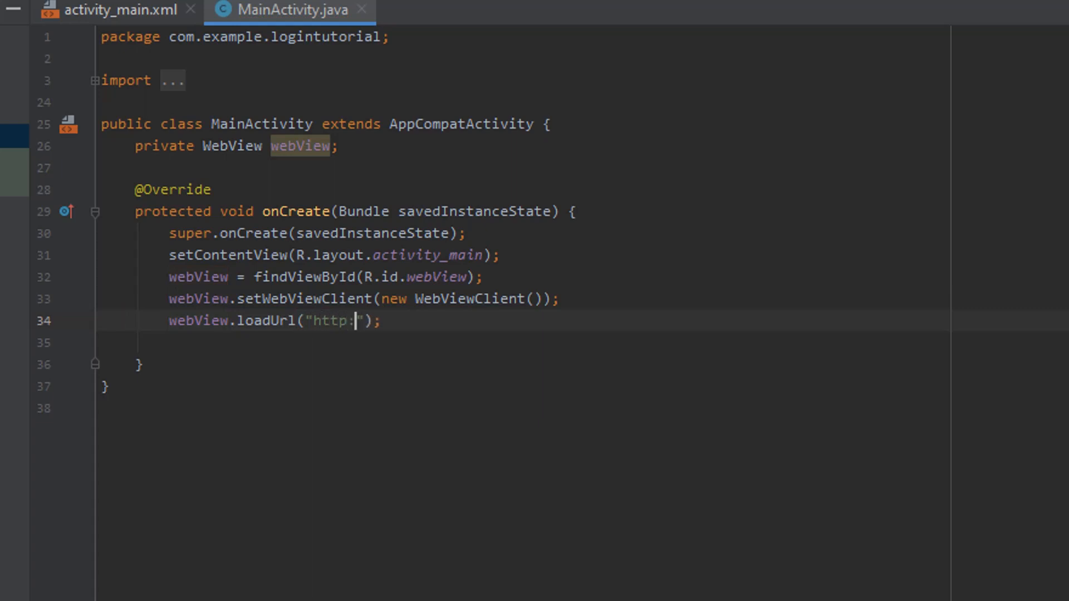
pyautogui.write('//google')
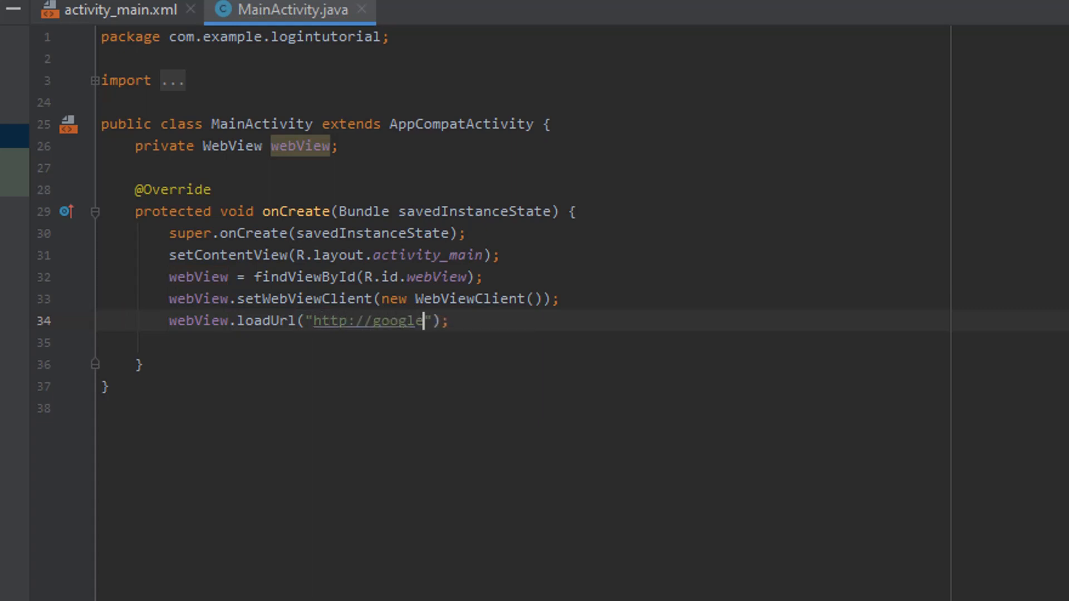
pyautogui.write('.com')
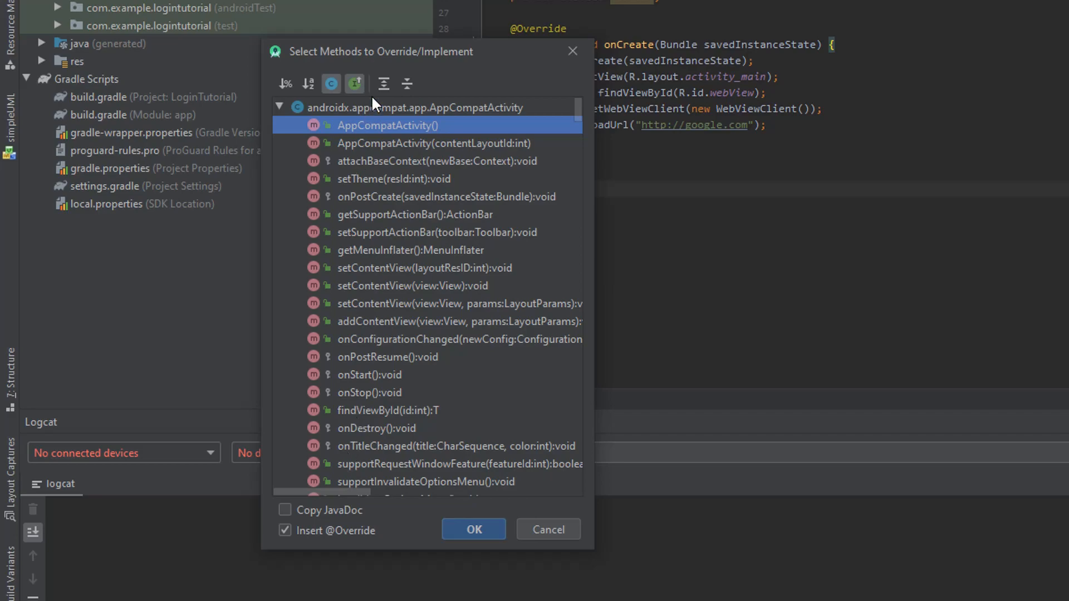
# Insert an onBackPressed() override from Override Methods, filtered with 'onBac'
pyautogui.write('onBack')
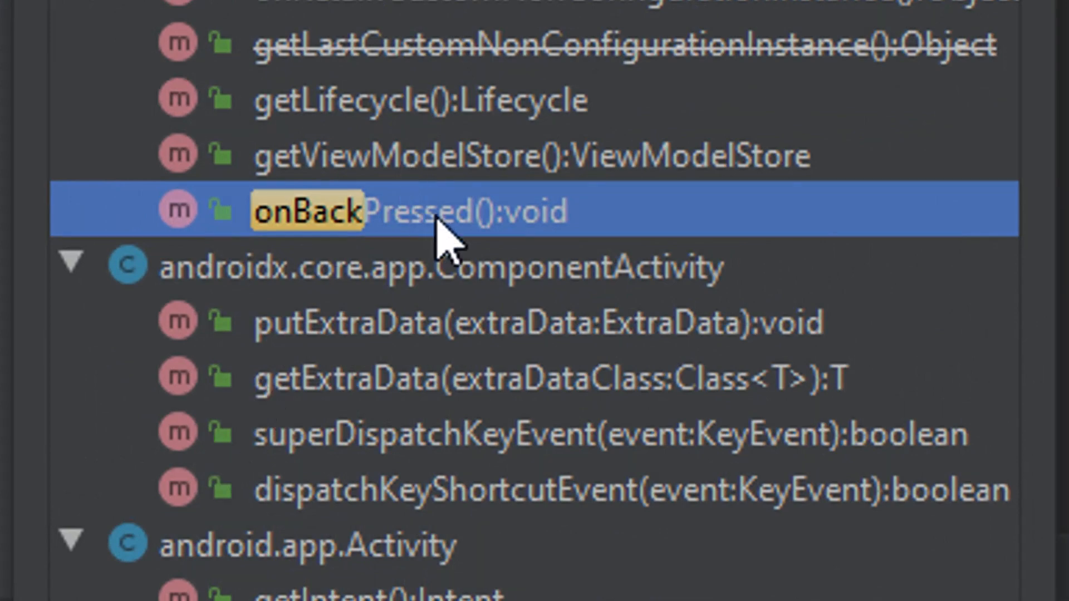
pyautogui.doubleClick(307, 210)
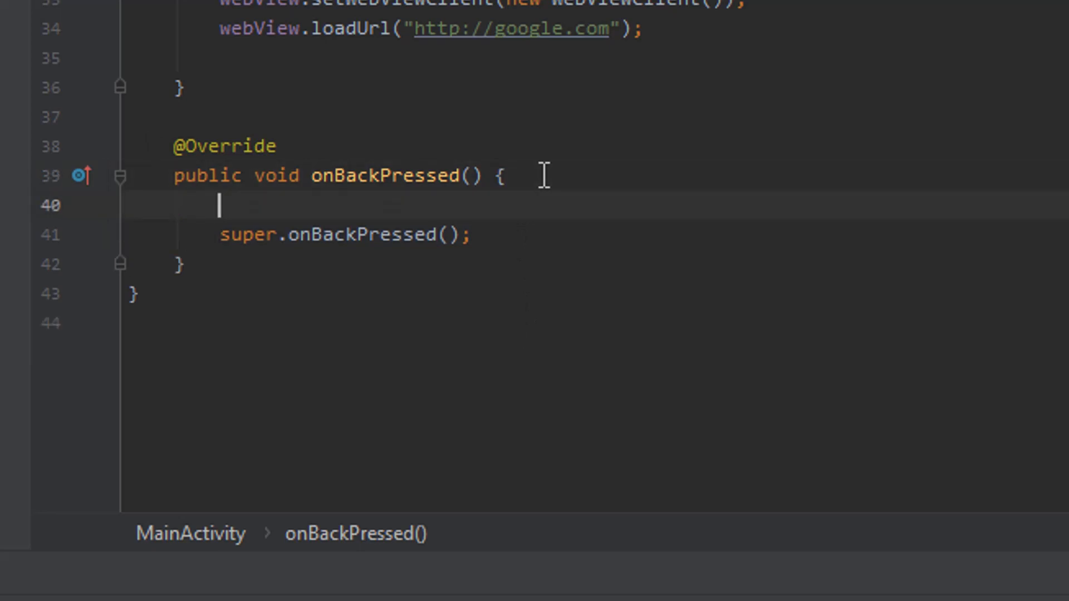
# In onBackPressed, call webView.goBack() if webView.canGoBack(), else fall through
pyautogui.write('if')
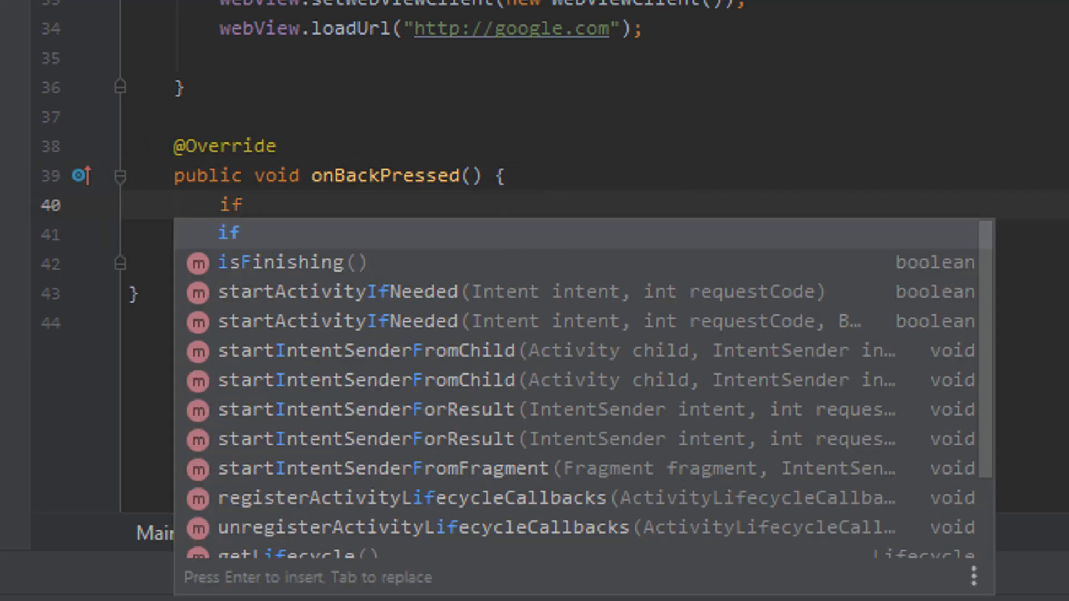
pyautogui.write('(webView.c')
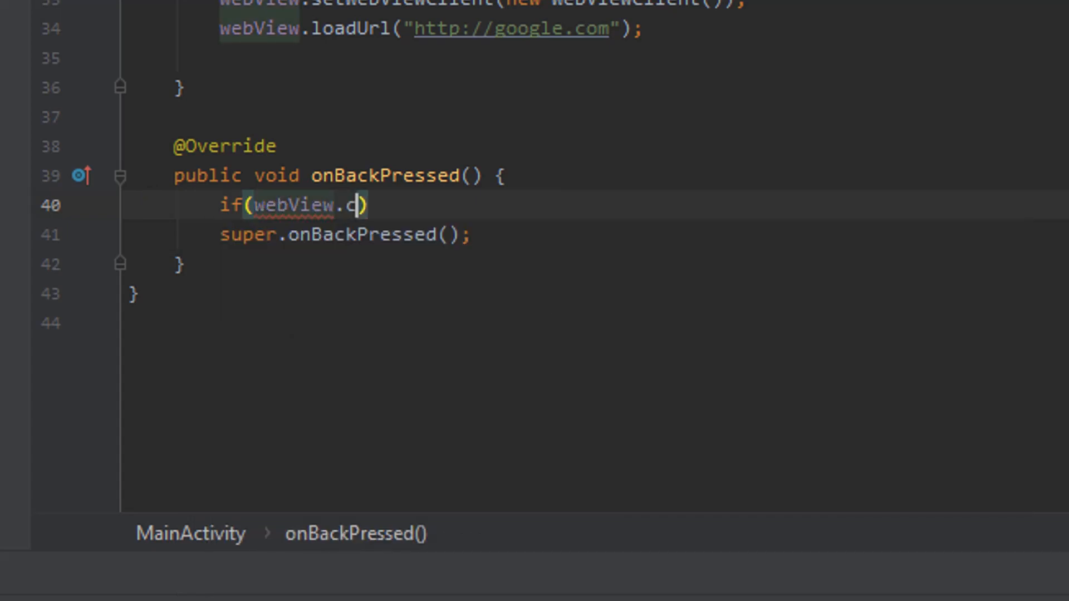
pyautogui.write('anGoBack()')
pyautogui.write('w')
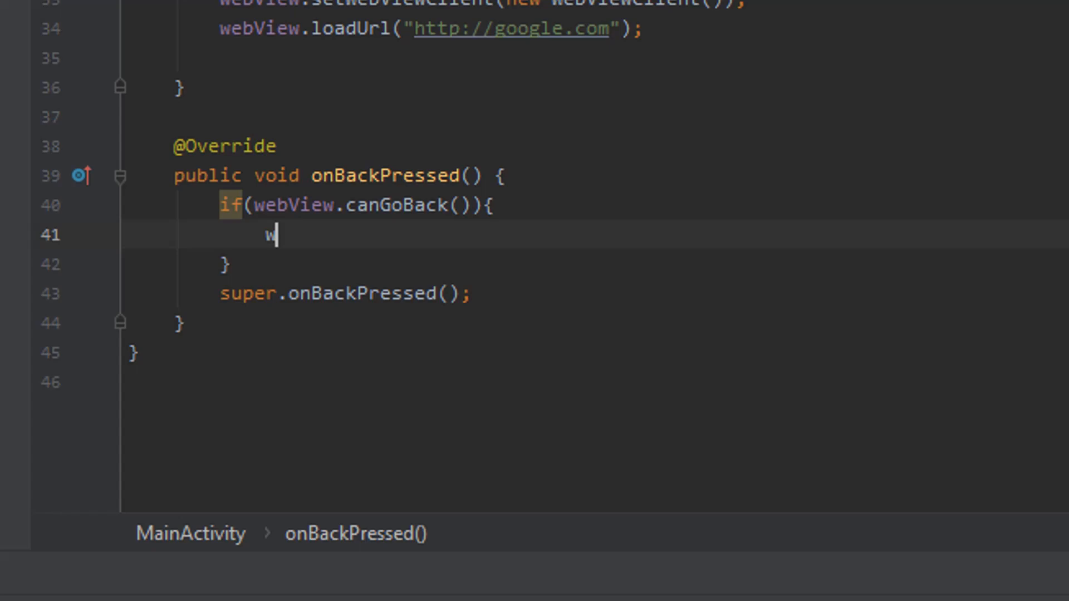
pyautogui.write('ebView.')
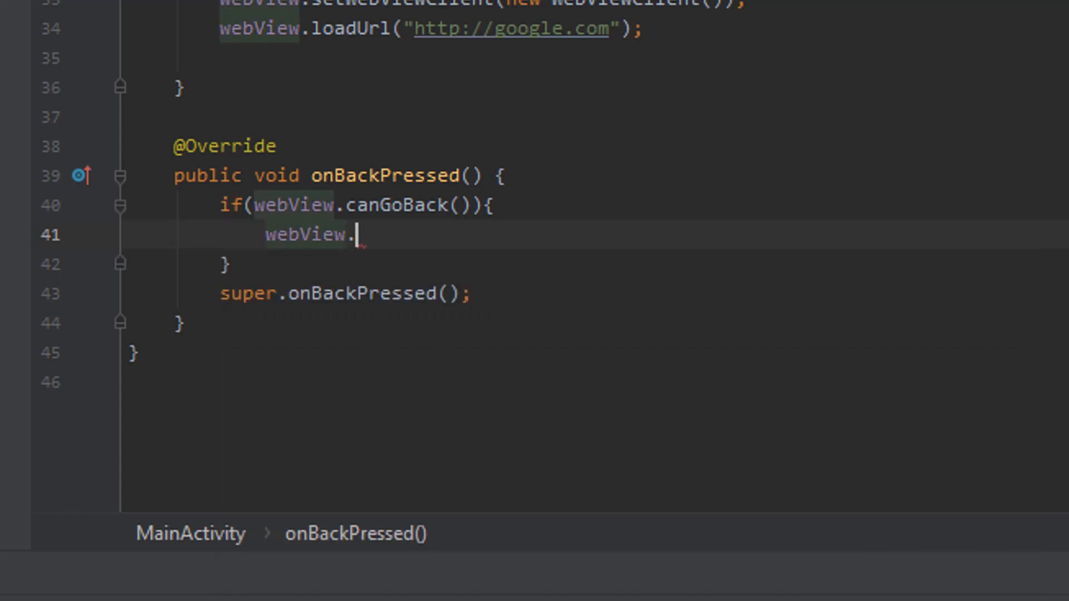
pyautogui.write('goBack();')
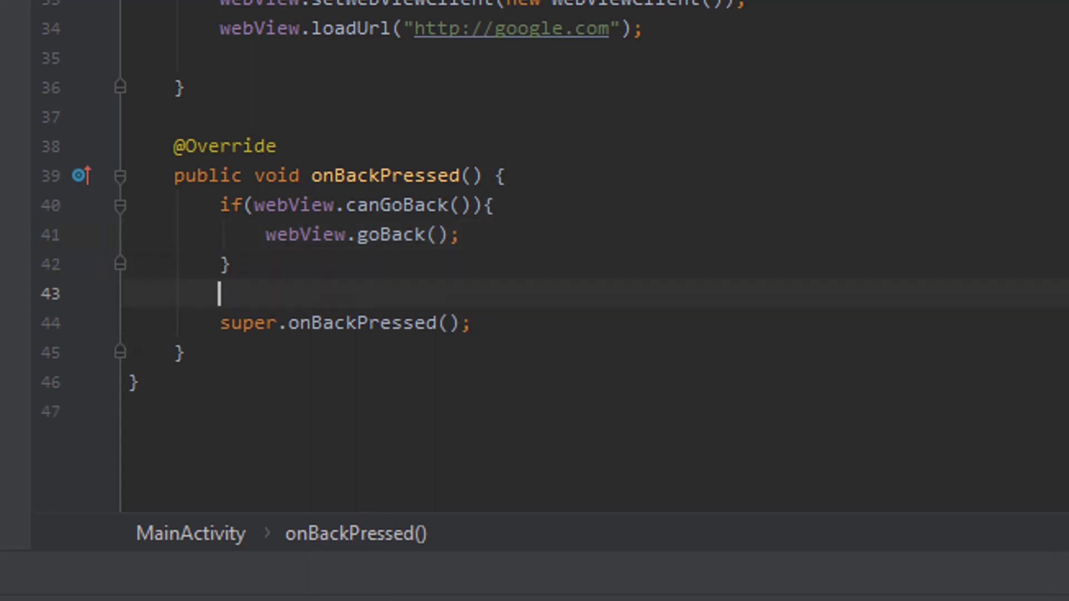
pyautogui.write('else{')
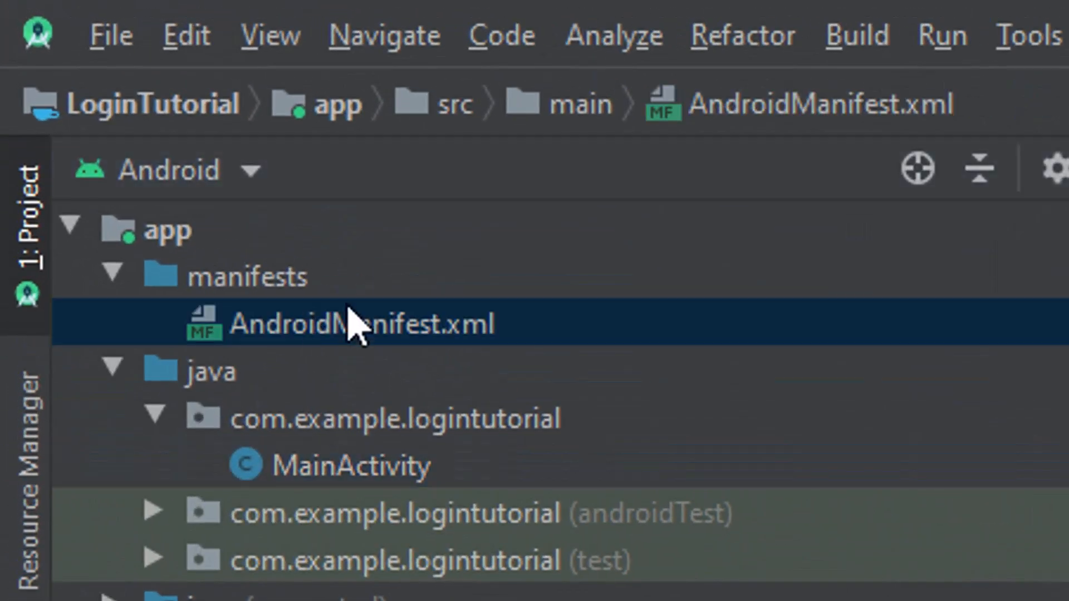
# Start a uses-permission tag above the application element in AndroidManifest.xml
pyautogui.doubleClick(361, 324)
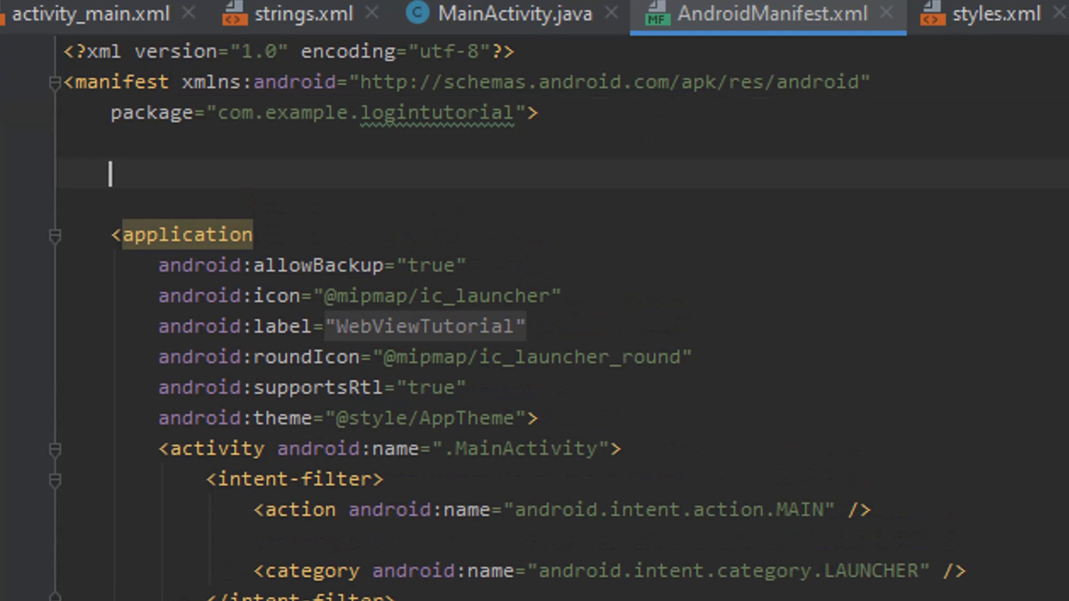
pyautogui.write('<u')
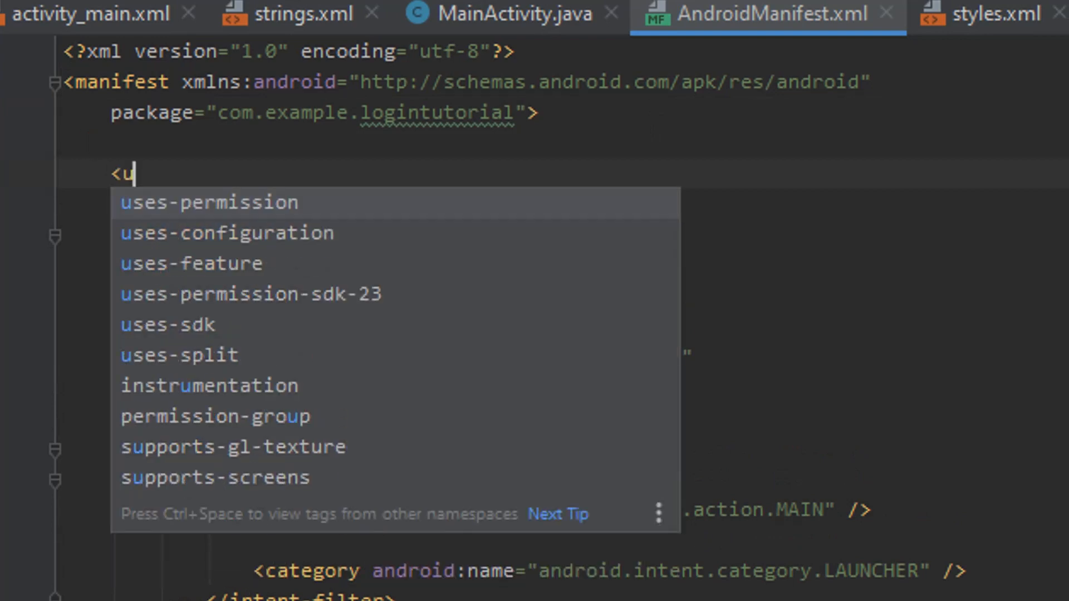
pyautogui.click(208, 201)
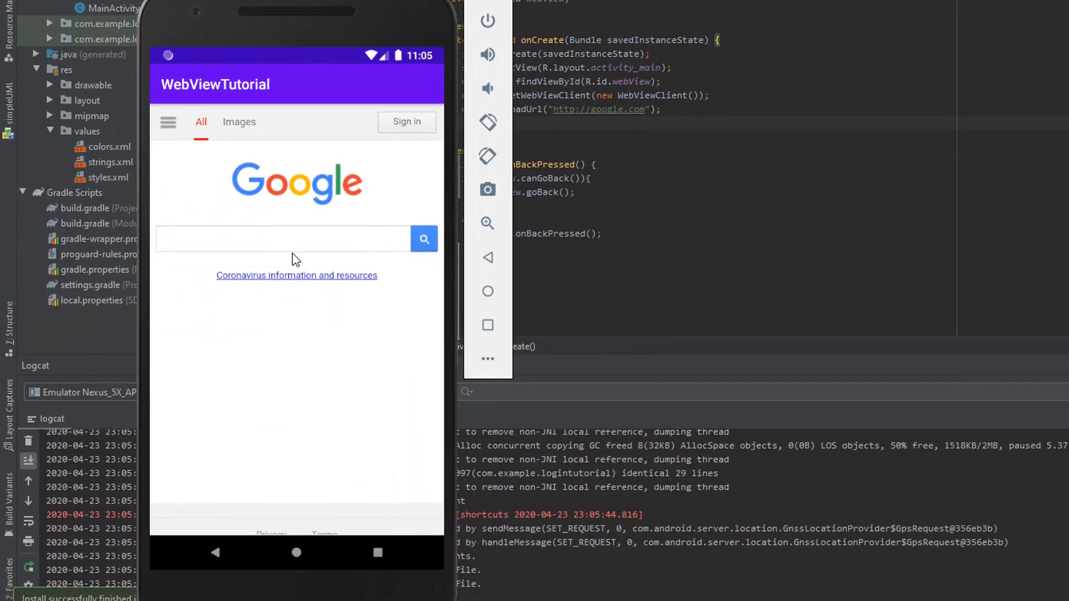
# Search Google for 'android tutorial' in the app and open the Tutorialspoint Android Tutorial result
pyautogui.click(282, 239)
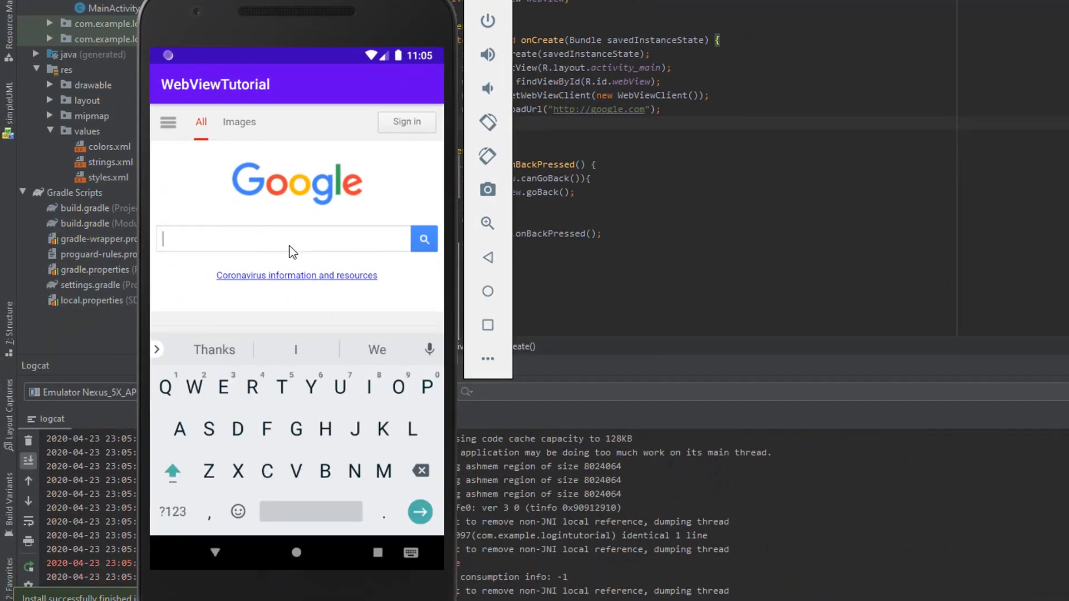
pyautogui.write('android tut')
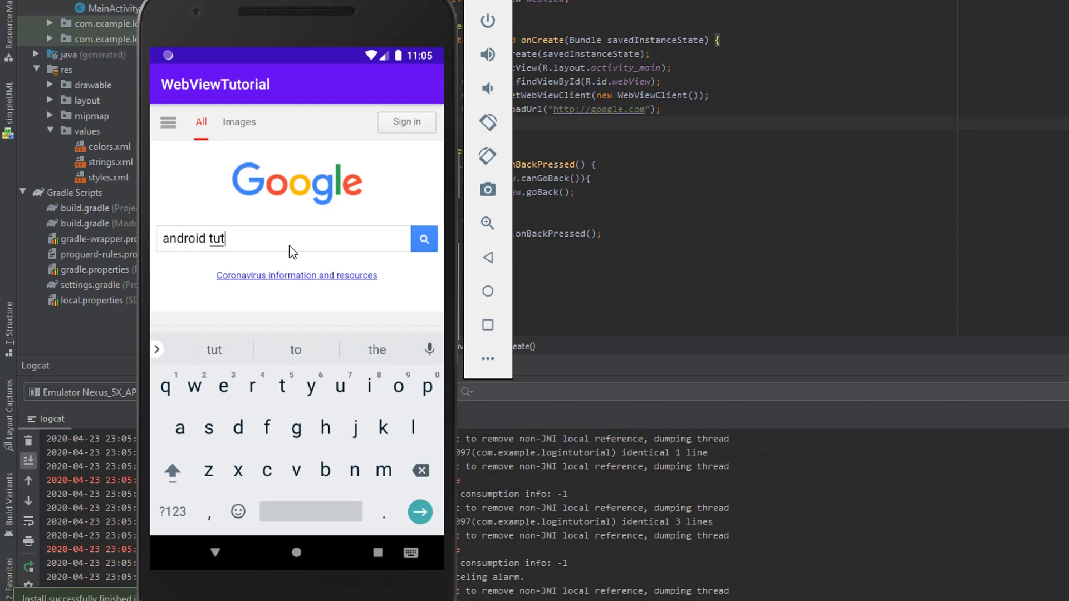
pyautogui.click(423, 239)
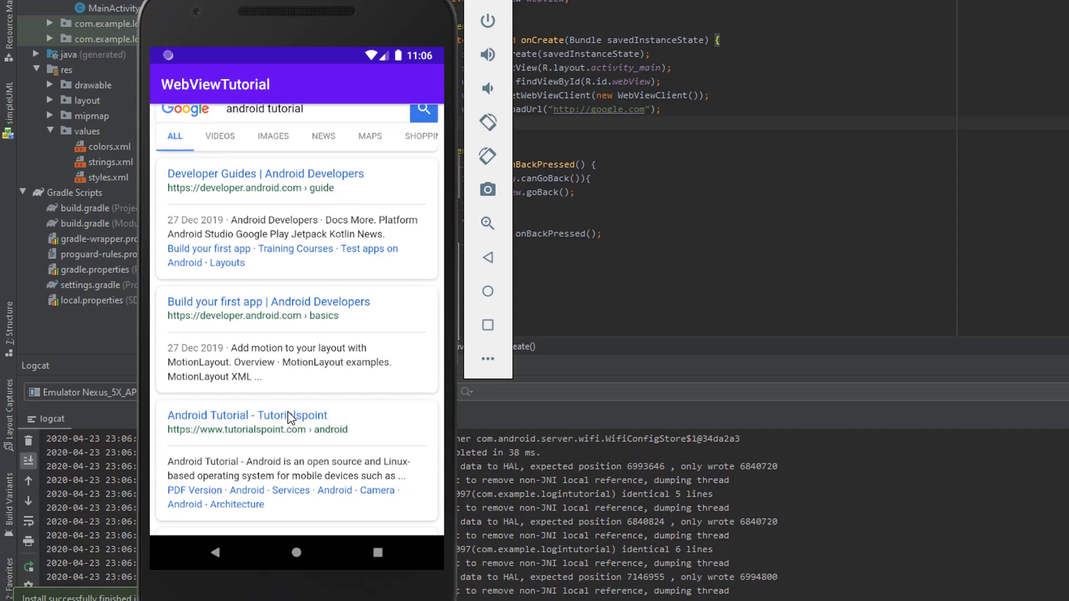
pyautogui.click(247, 416)
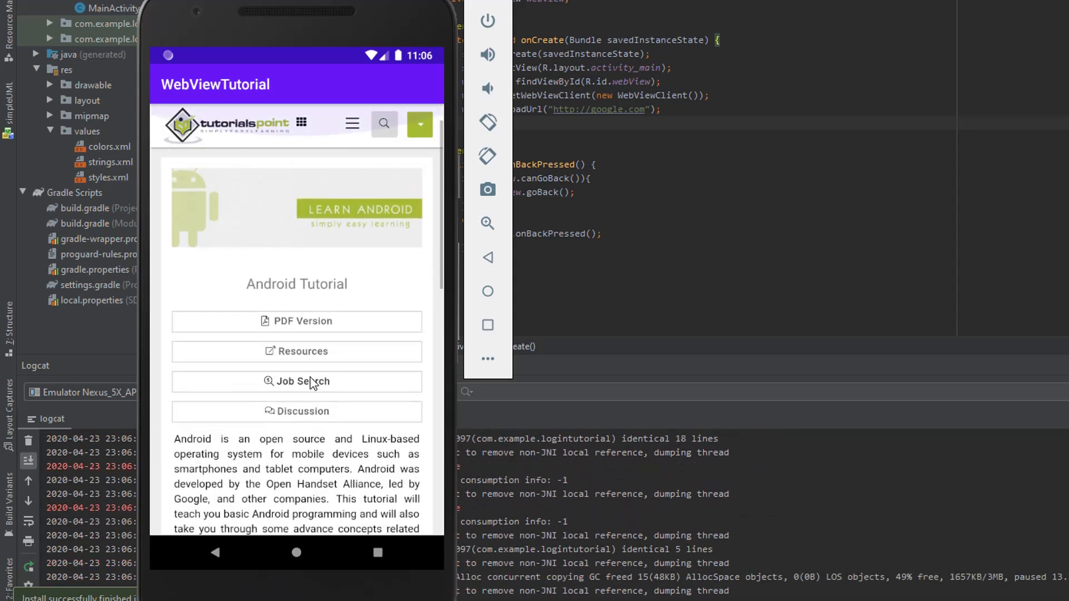